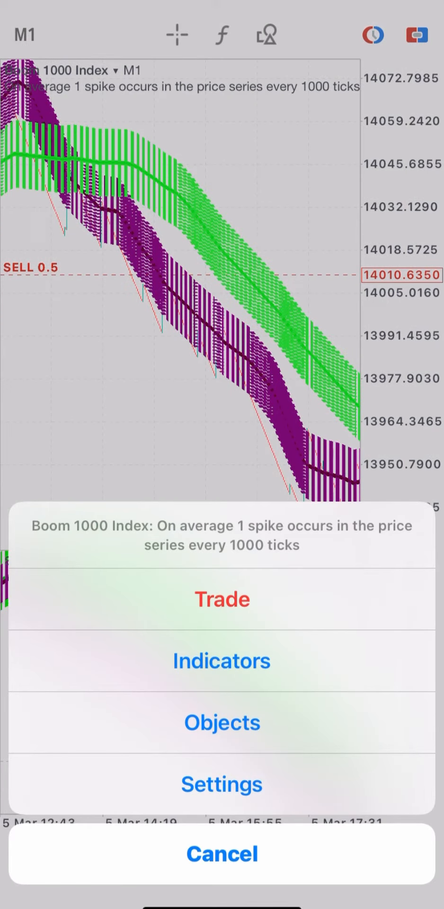
Show the Objects list for the Boom 1000 Index chart, including the M1 arrowed line.
click(221, 853)
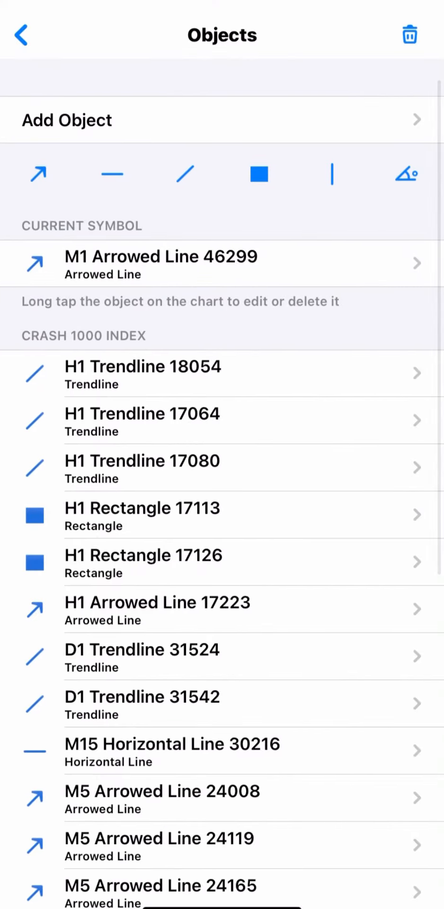
Return from the Objects list to the Boom 1000 Index M1 chart.
click(22, 34)
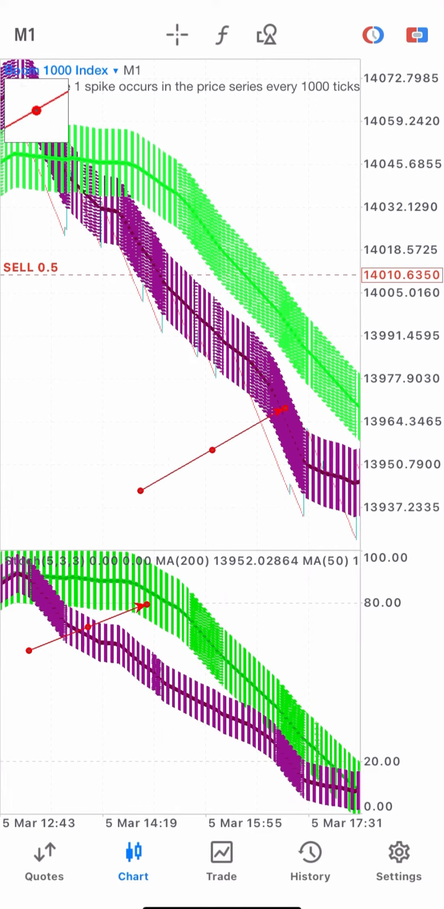
scroll(left, 3)
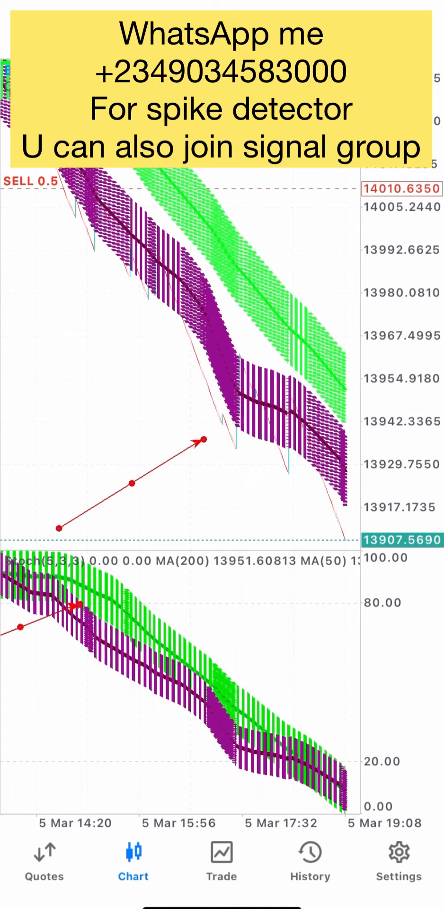
click(220, 863)
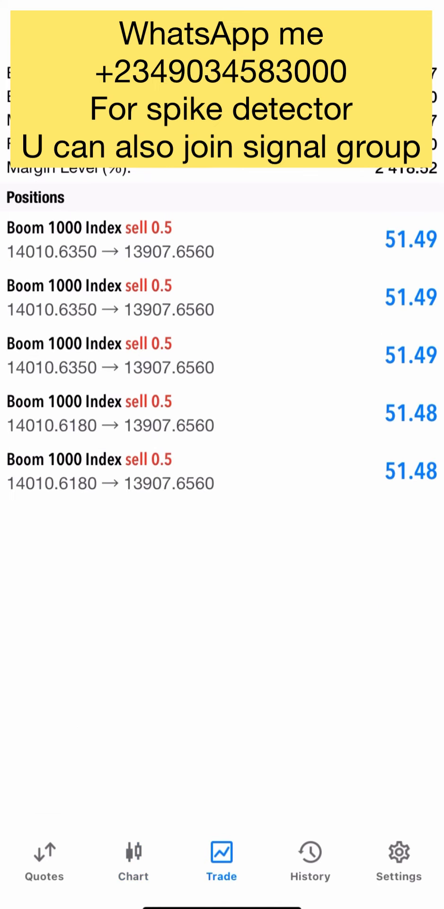
click(133, 860)
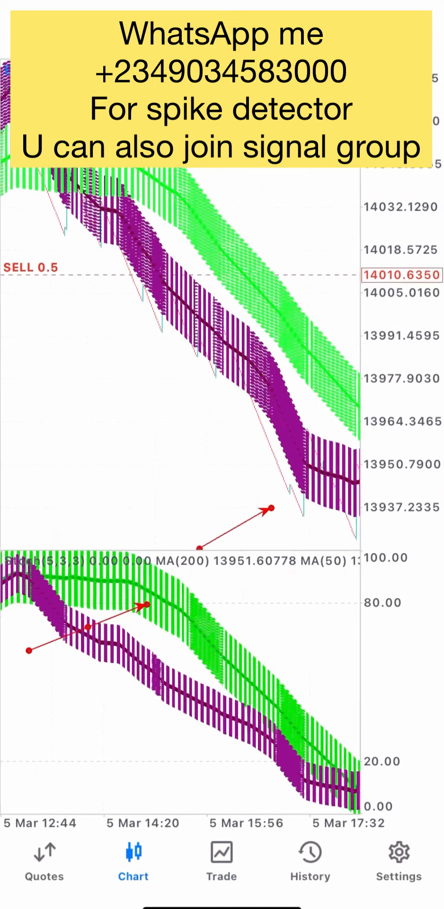